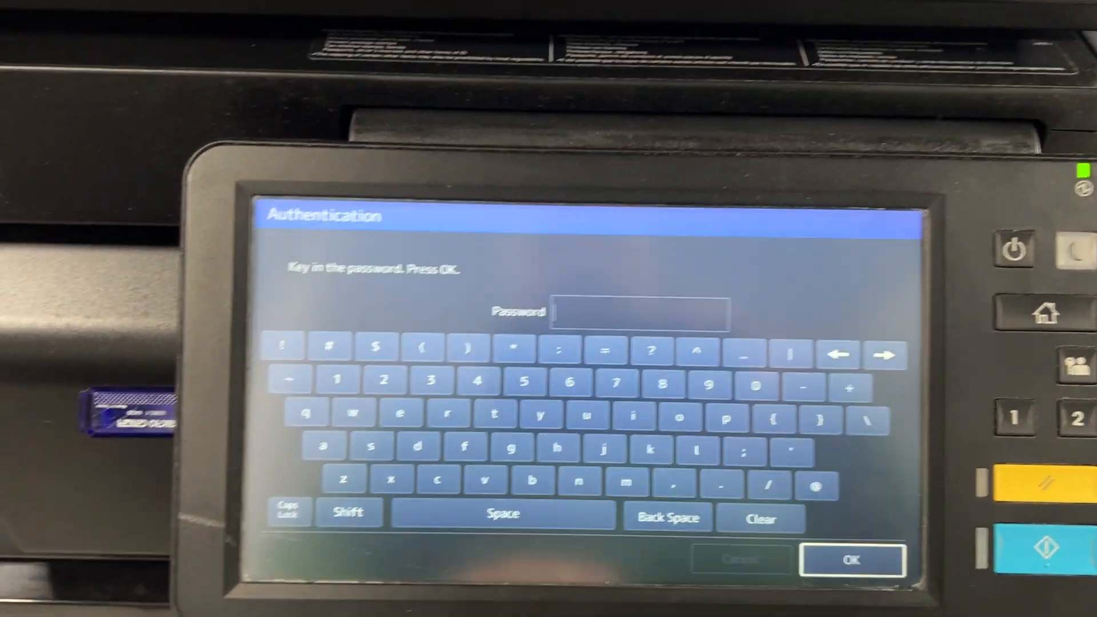
Enter the service password and confirm both authentication prompts to reach the Service Mode menu
{"action": "left_click", "coordinate": [455, 480]}
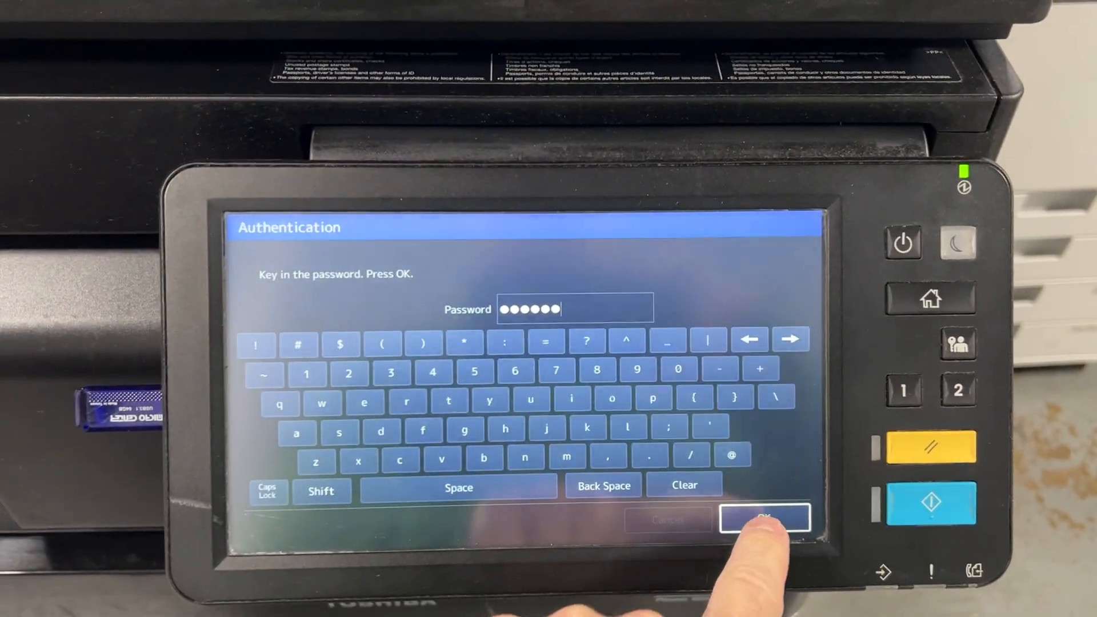
{"action": "left_click", "coordinate": [766, 517]}
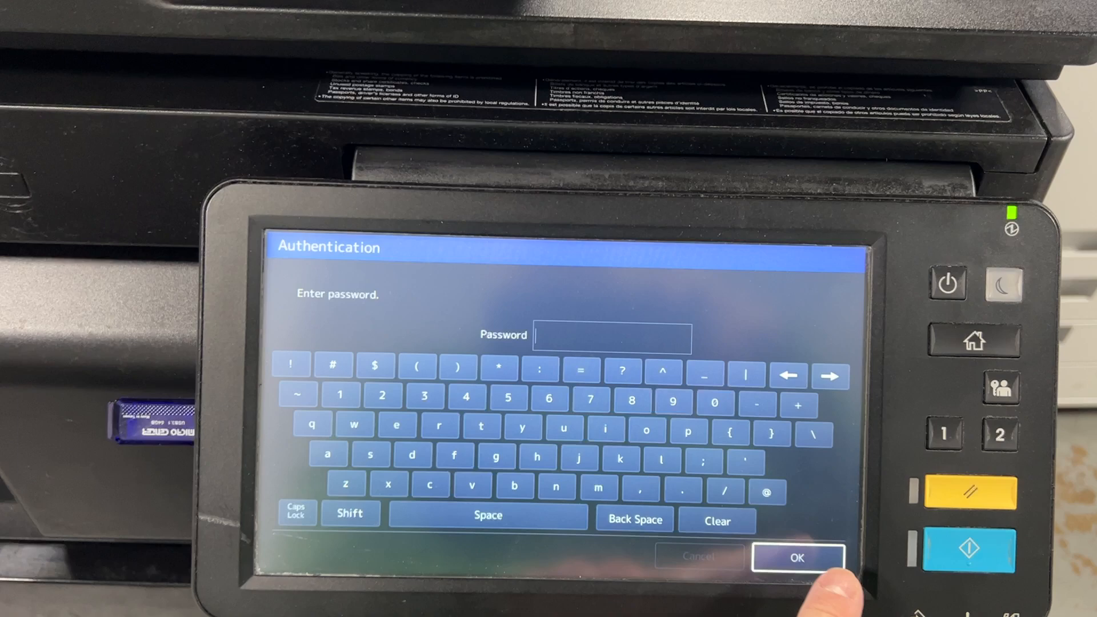
{"action": "left_click", "coordinate": [795, 557]}
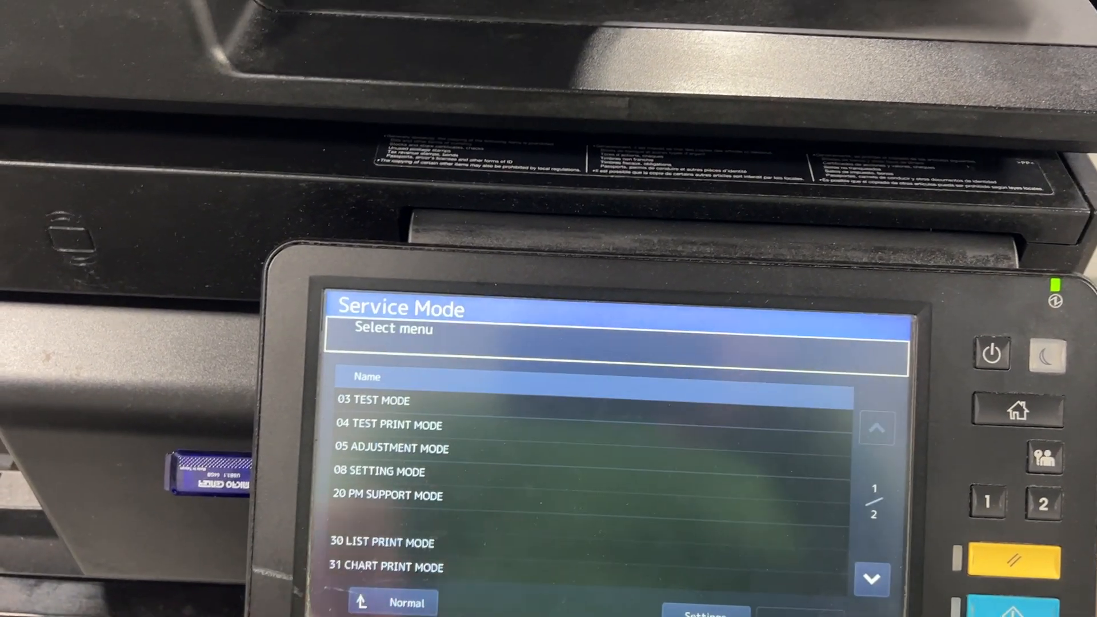
Open 08 Setting Mode and page through the full category list to the administrator reset entry
{"action": "left_click", "coordinate": [380, 471]}
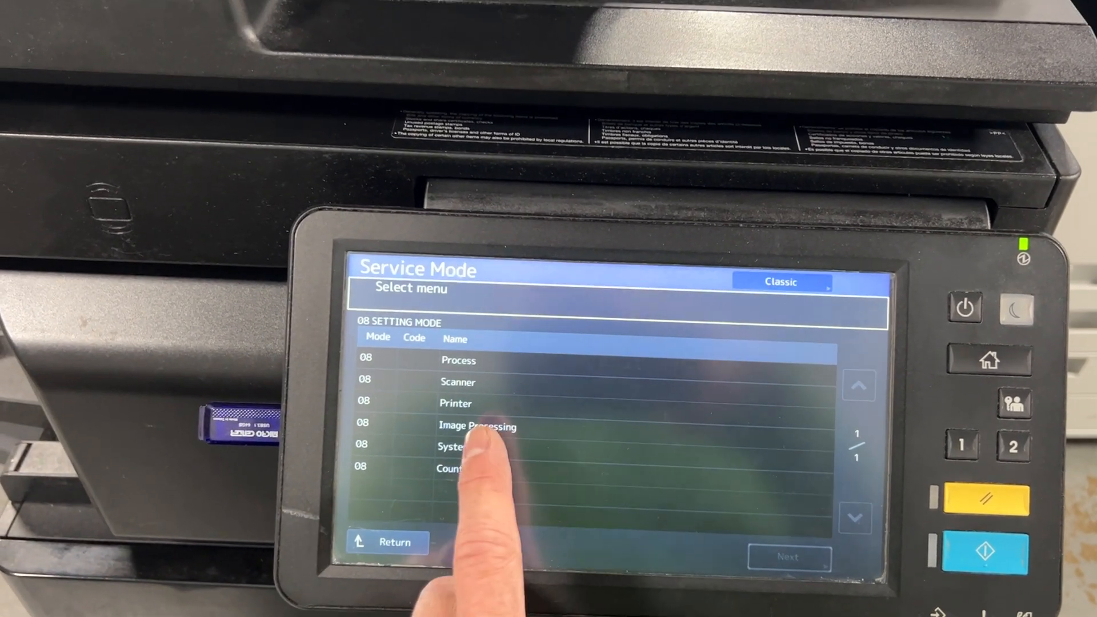
{"action": "left_click", "coordinate": [465, 479]}
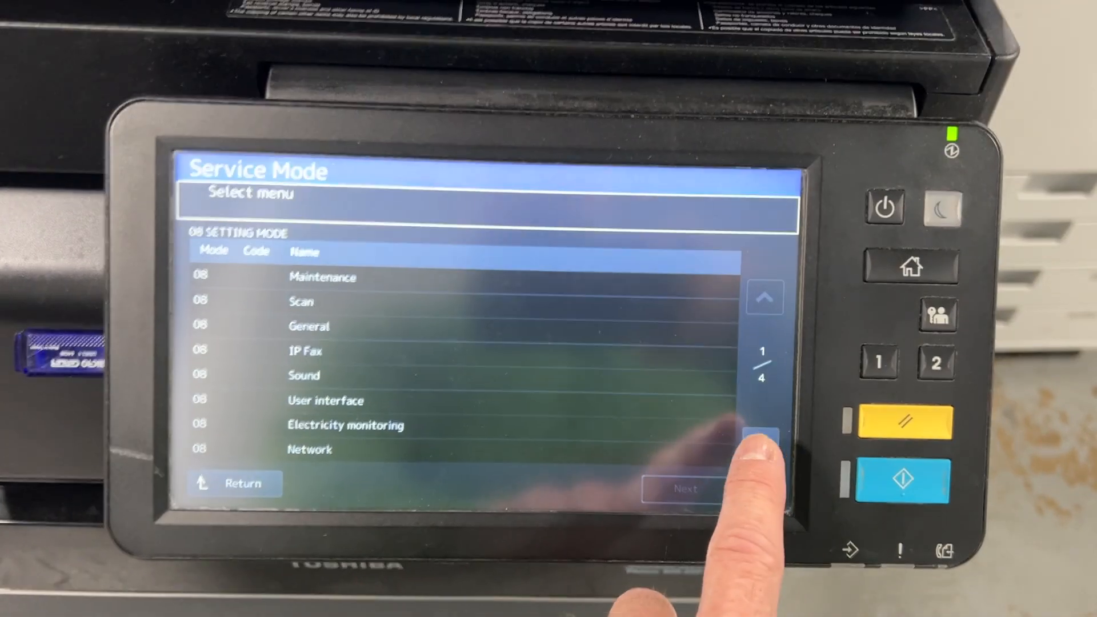
{"action": "left_click", "coordinate": [763, 448]}
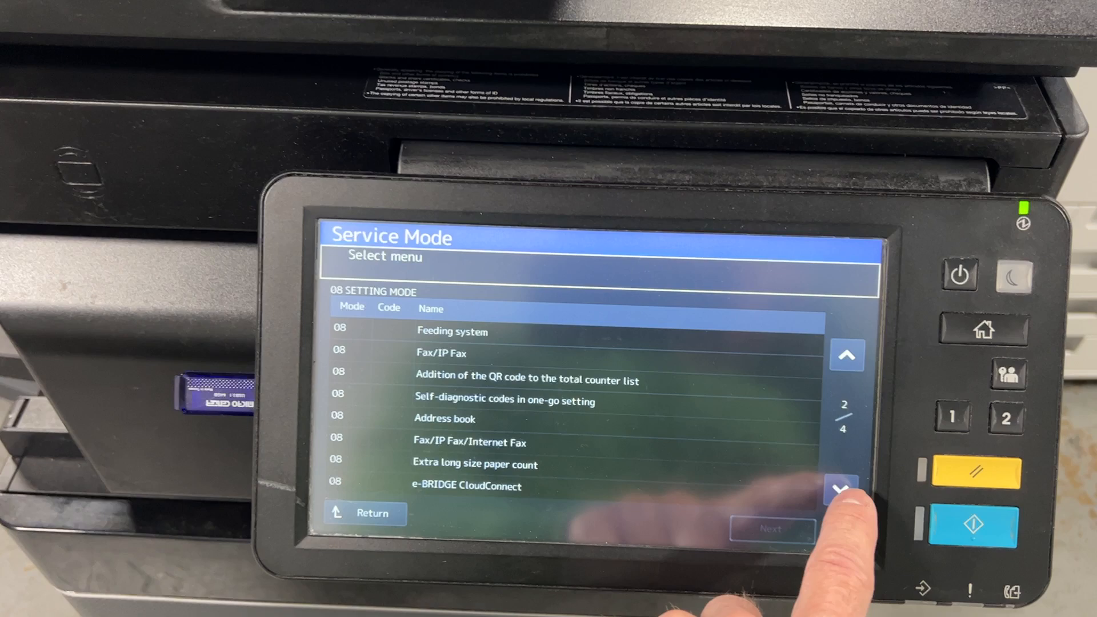
{"action": "left_click", "coordinate": [842, 489]}
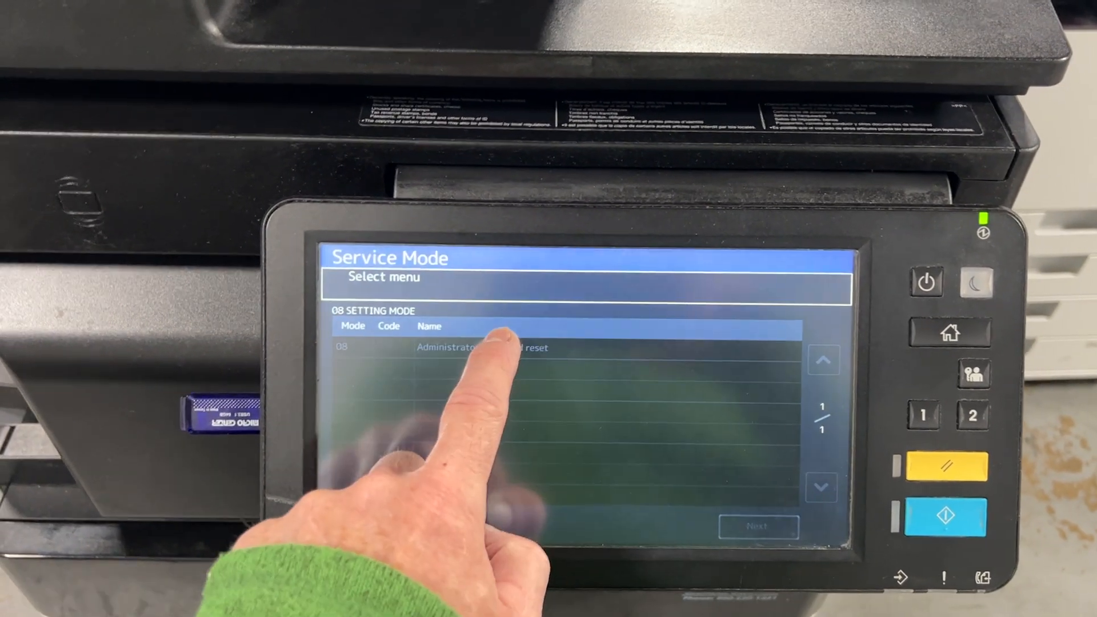
Select Administrator password reset and confirm the reset
{"action": "left_click", "coordinate": [482, 349]}
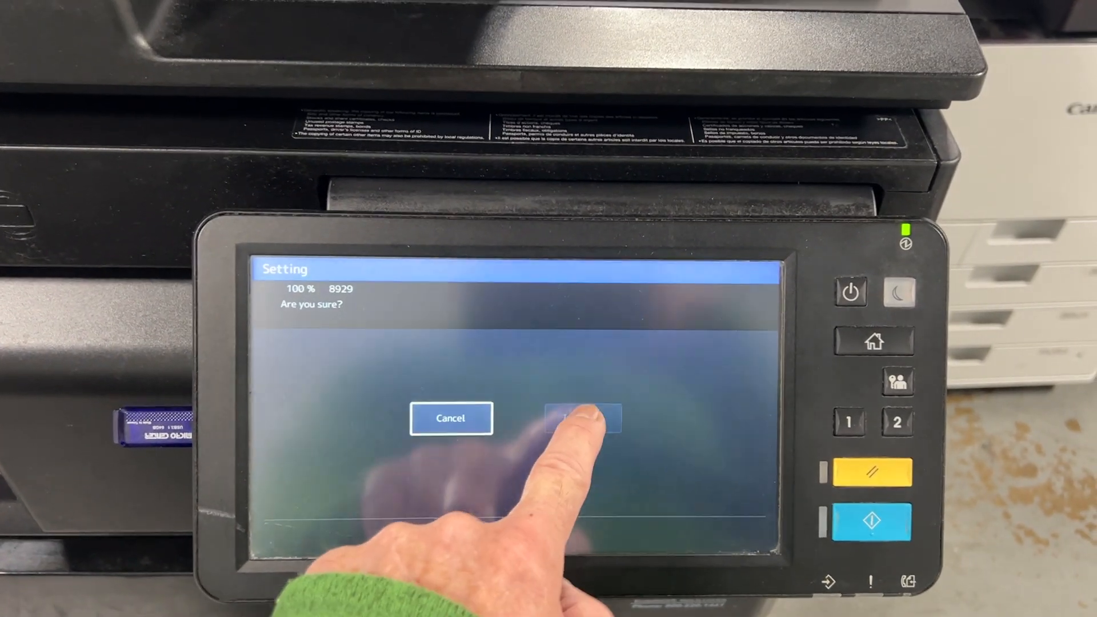
{"action": "left_click", "coordinate": [582, 418]}
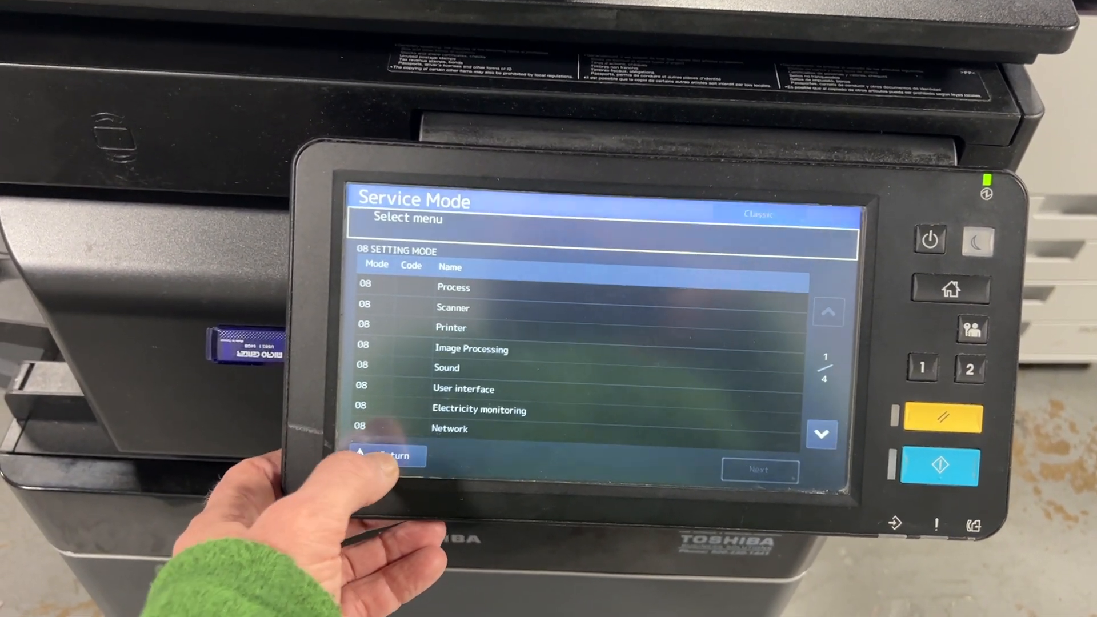
Return to the main Service Mode menu and shut the copier down for a reboot
{"action": "left_click", "coordinate": [385, 455]}
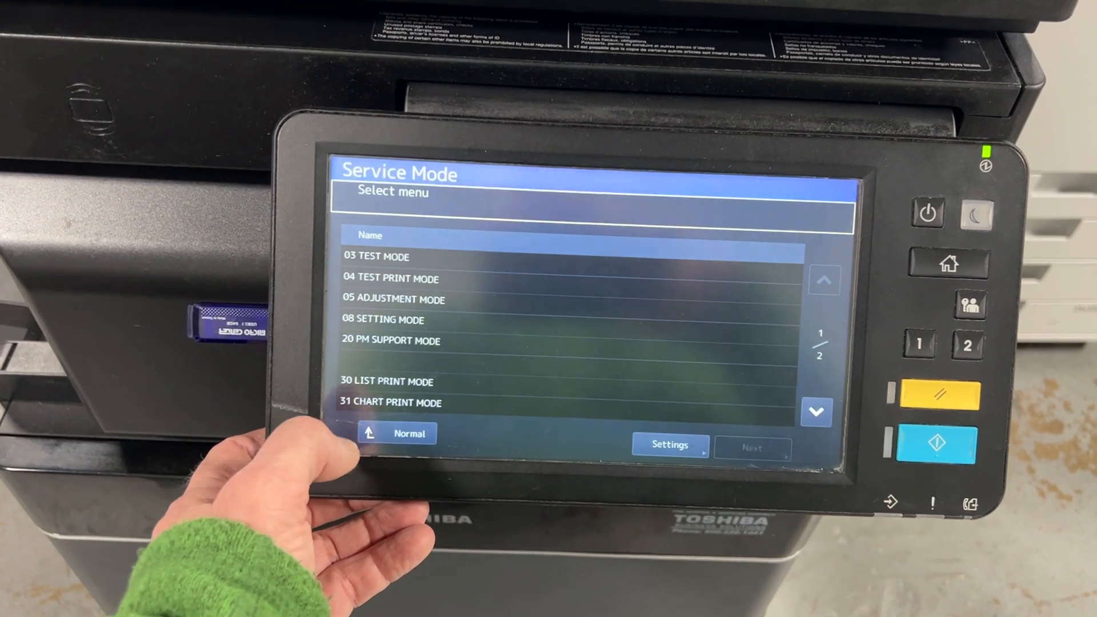
{"action": "left_click", "coordinate": [928, 213]}
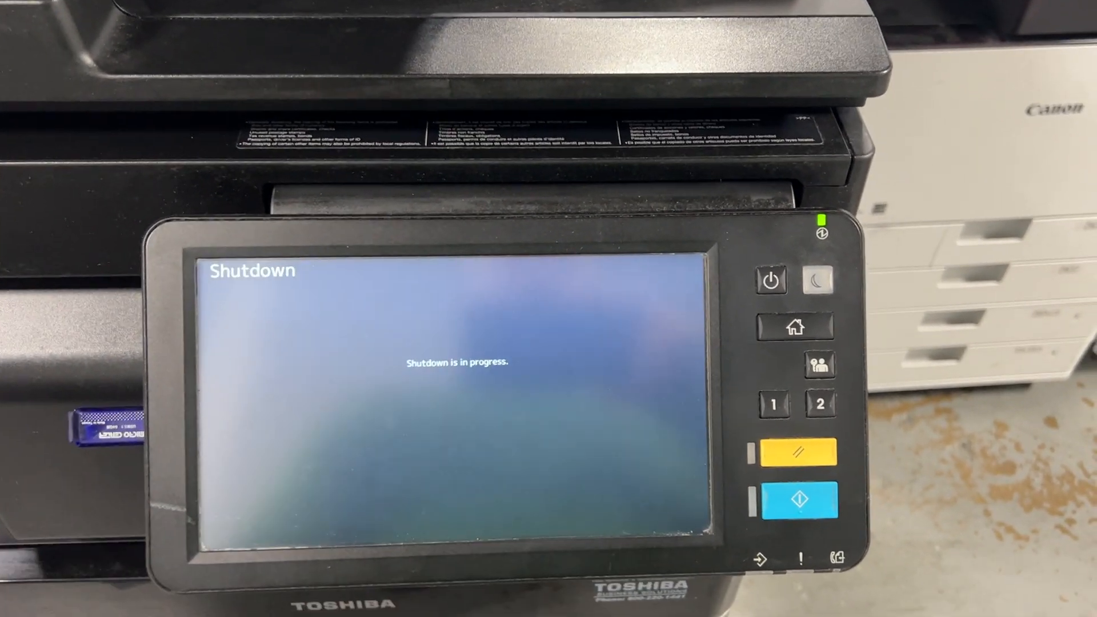